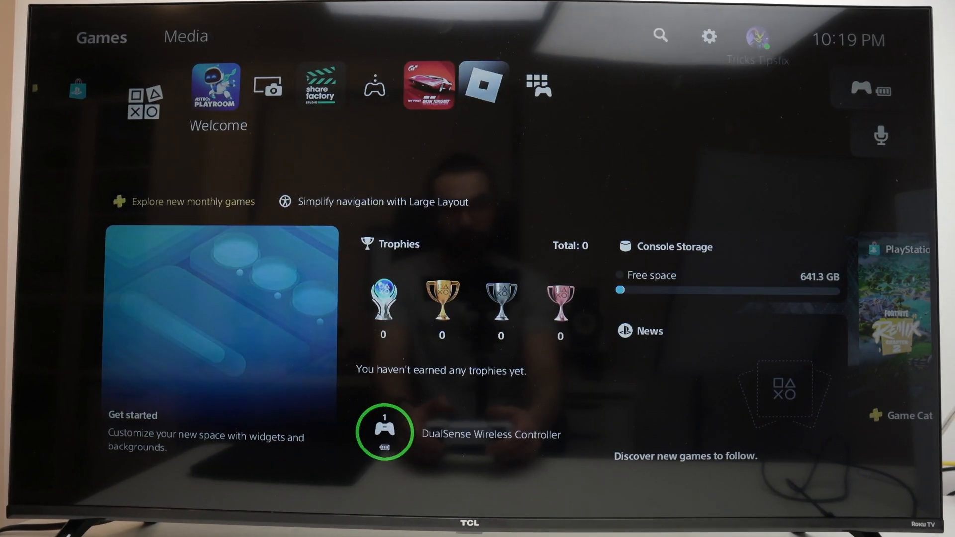
# - Turn on Remote Play for the second account under System settings
pyautogui.click(708, 36)
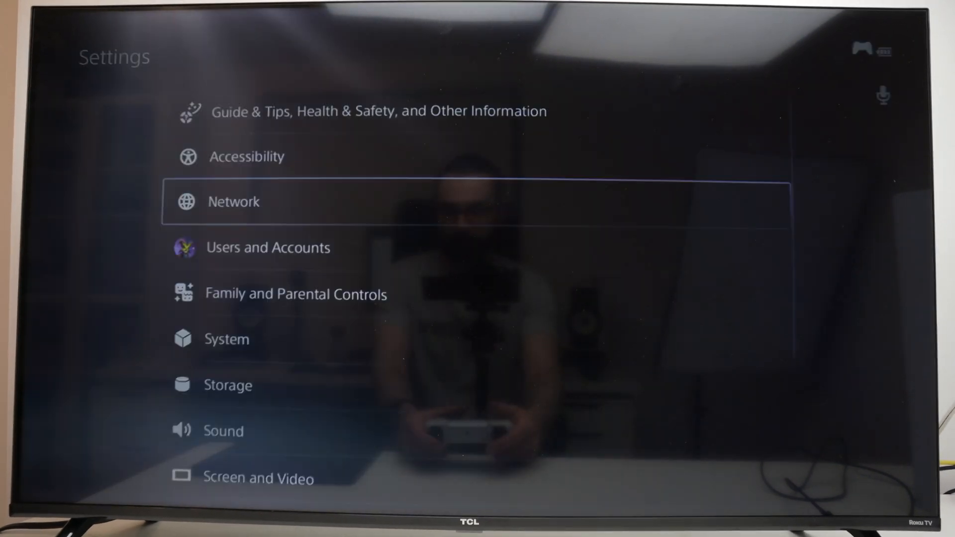
pyautogui.press('down')
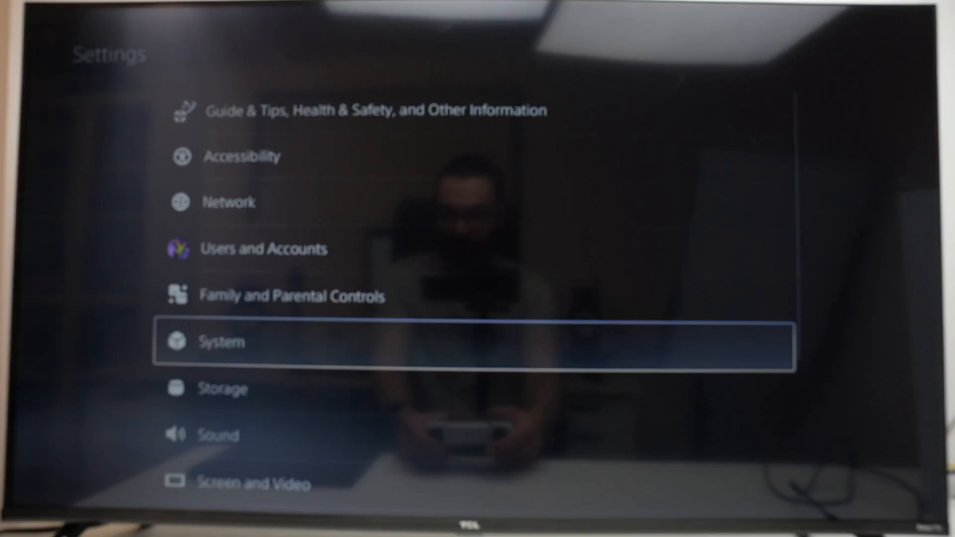
pyautogui.click(223, 342)
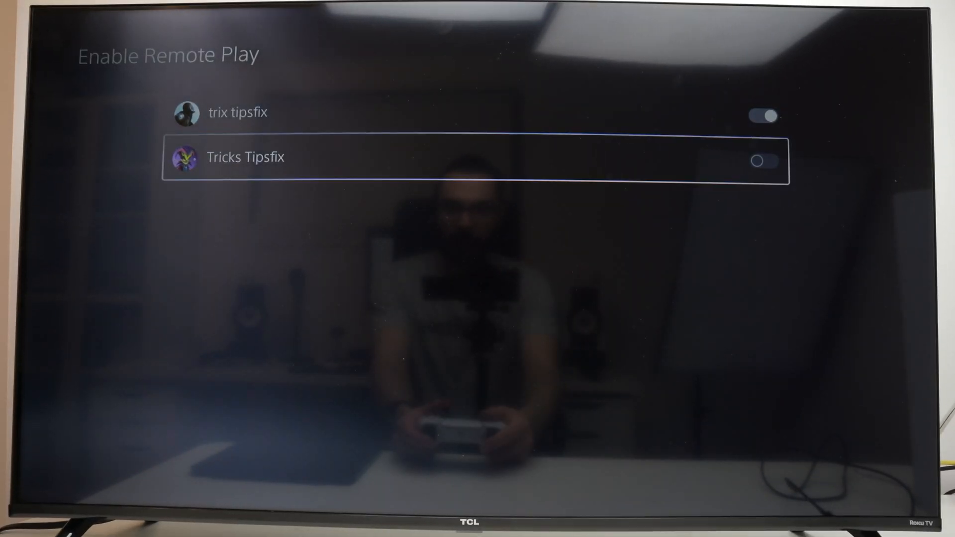
pyautogui.click(764, 161)
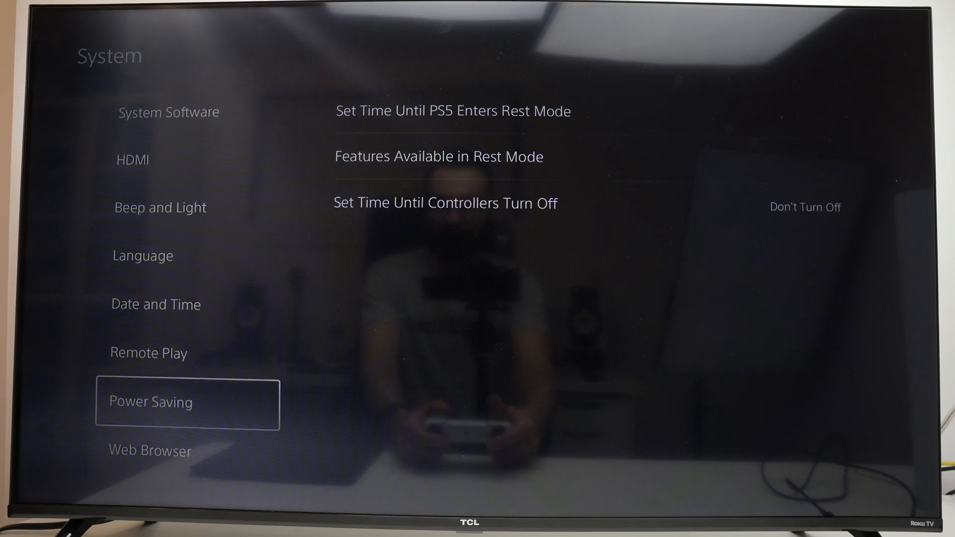
# - Review Power Saving's Features Available in Rest Mode, including Stay Connected to the Internet
pyautogui.click(453, 110)
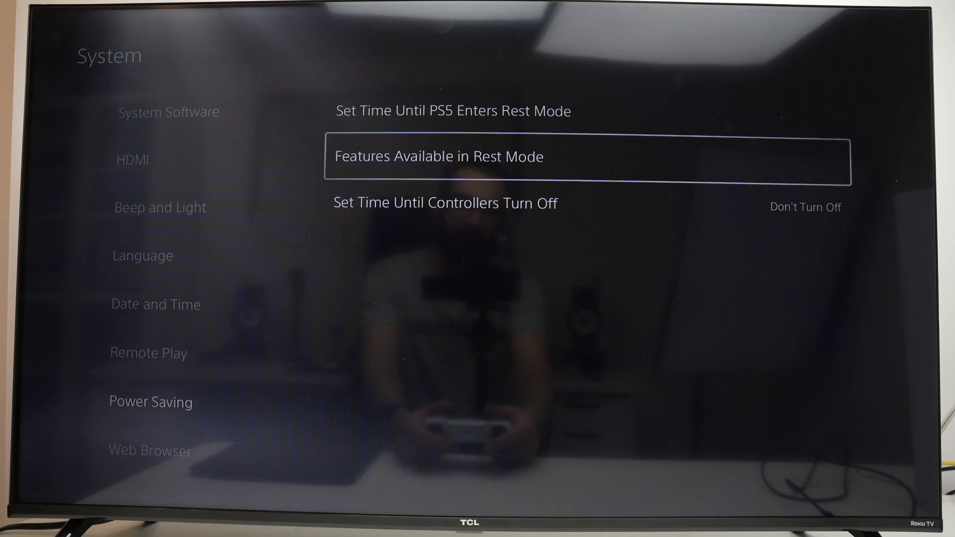
pyautogui.click(438, 156)
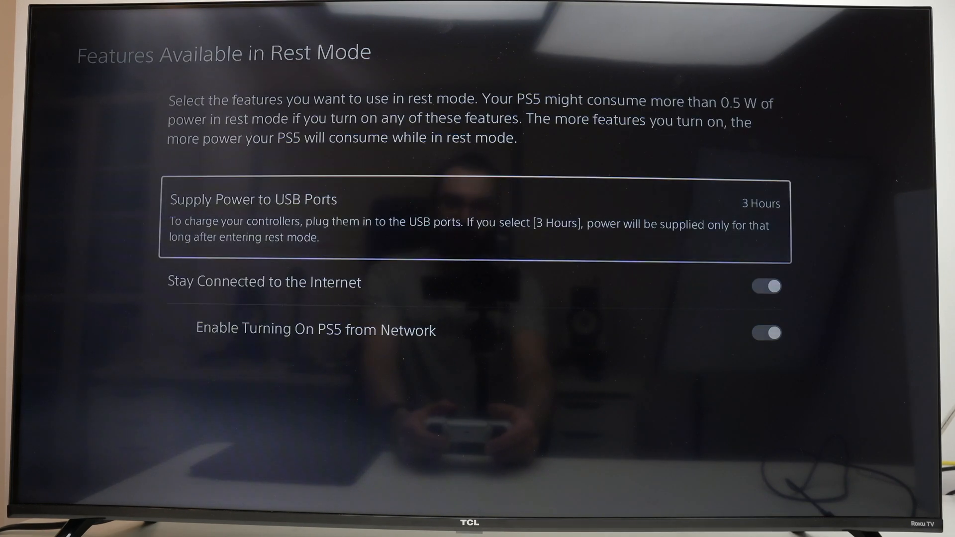
pyautogui.press('down')
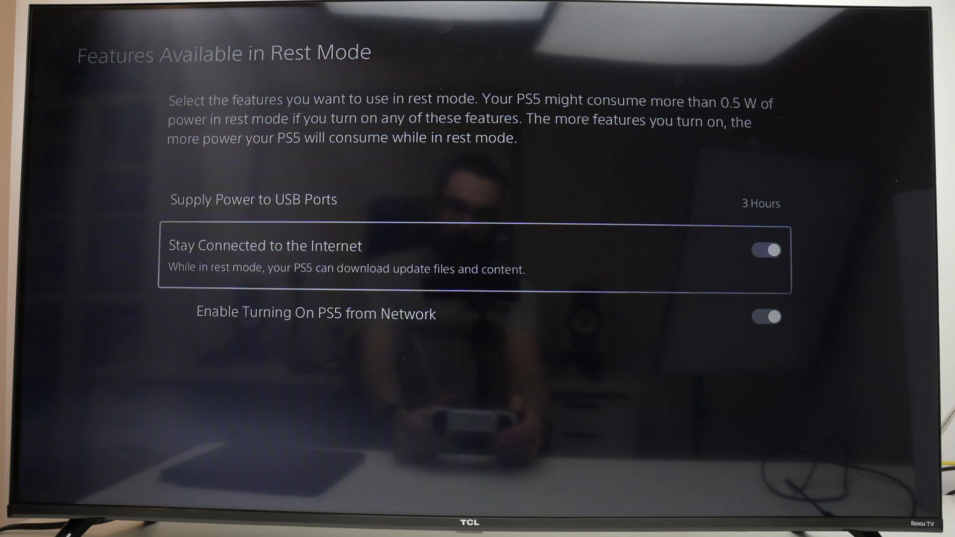
# - Check Users and Accounts > Other > Console Sharing and Offline Play is enabled
pyautogui.press('Escape')
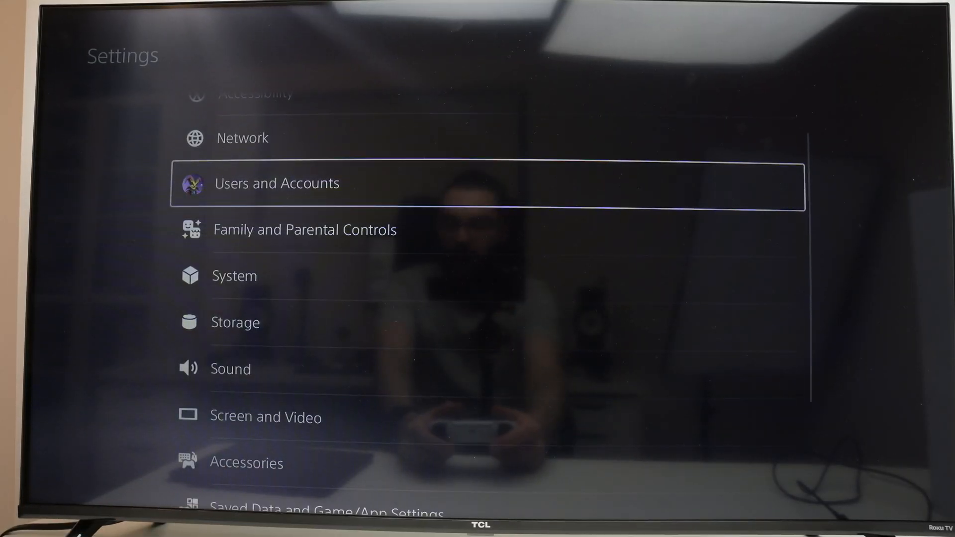
pyautogui.click(277, 183)
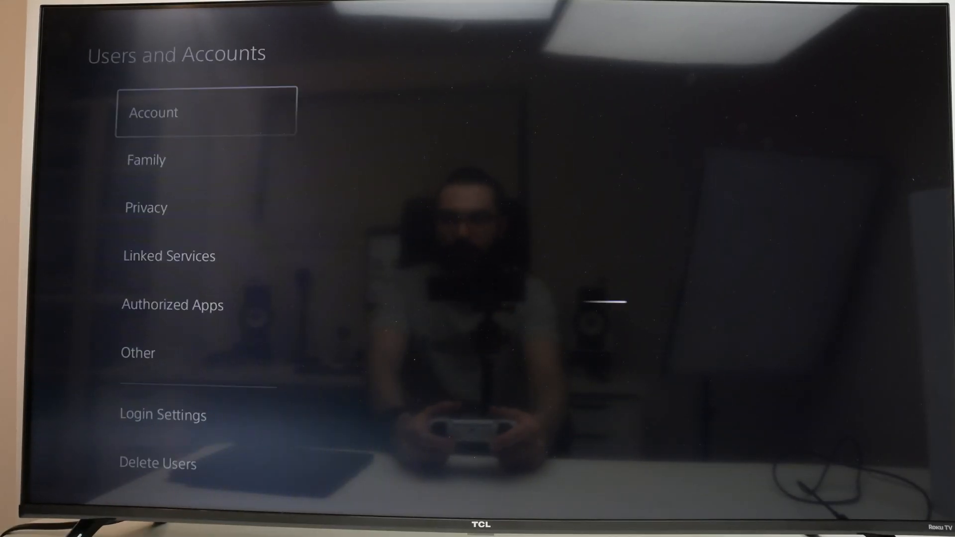
pyautogui.click(138, 353)
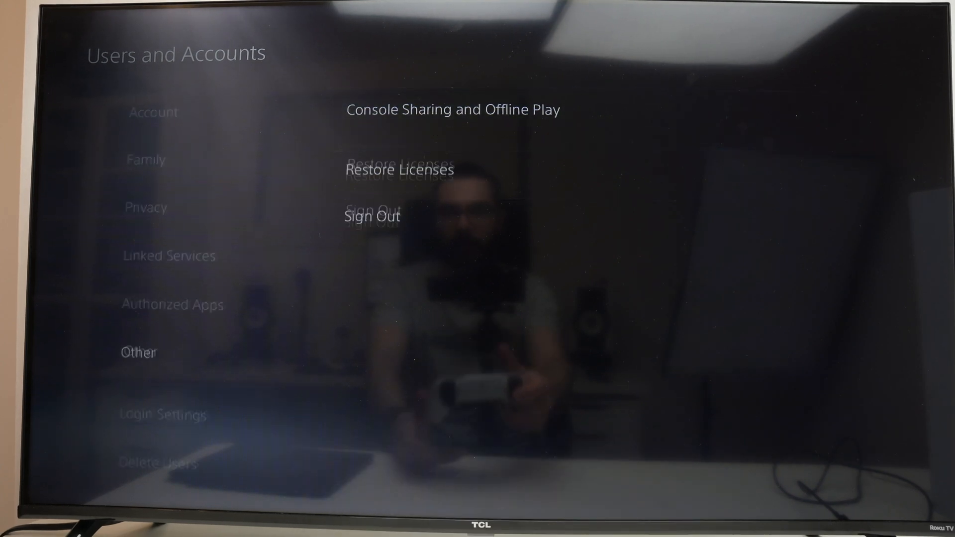
pyautogui.click(454, 109)
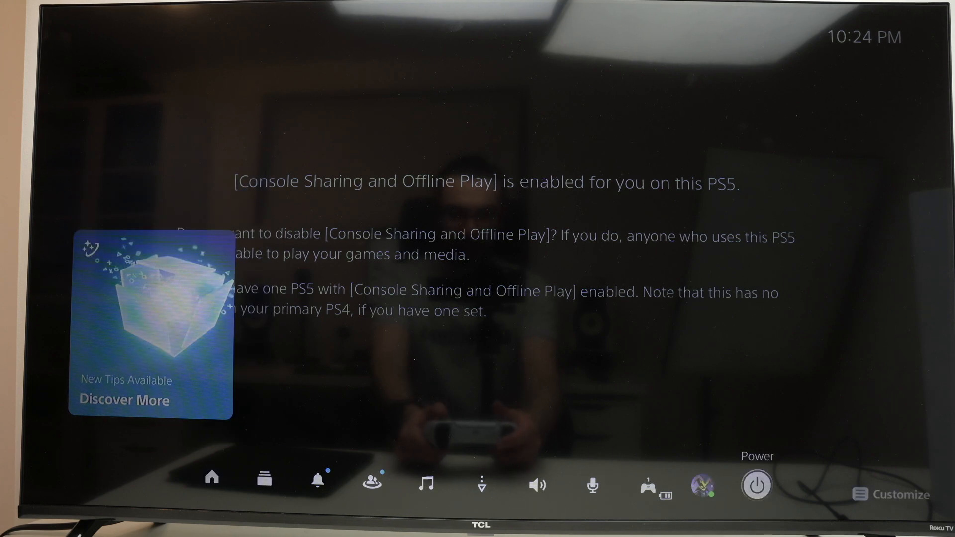
# - Choose Enter Rest Mode from the control center's power options
pyautogui.click(756, 485)
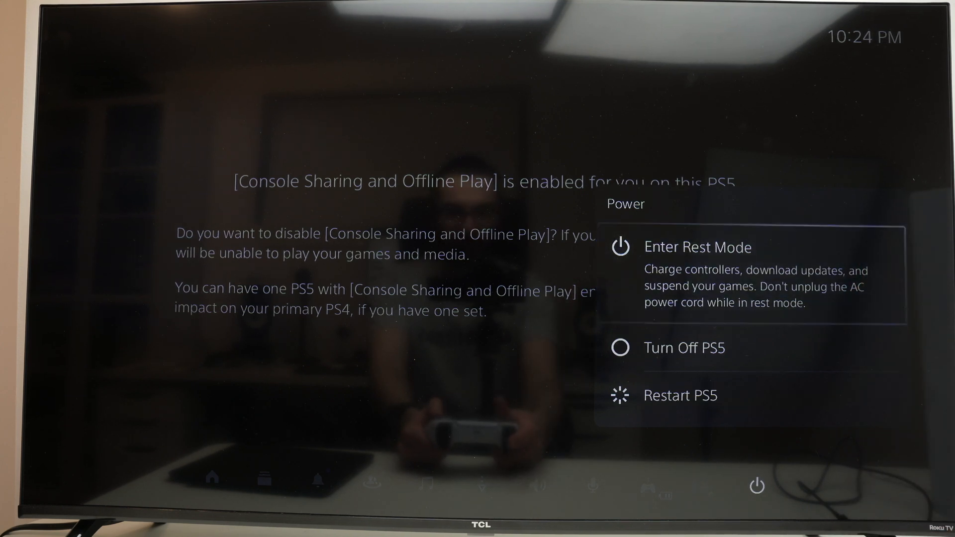
pyautogui.click(698, 247)
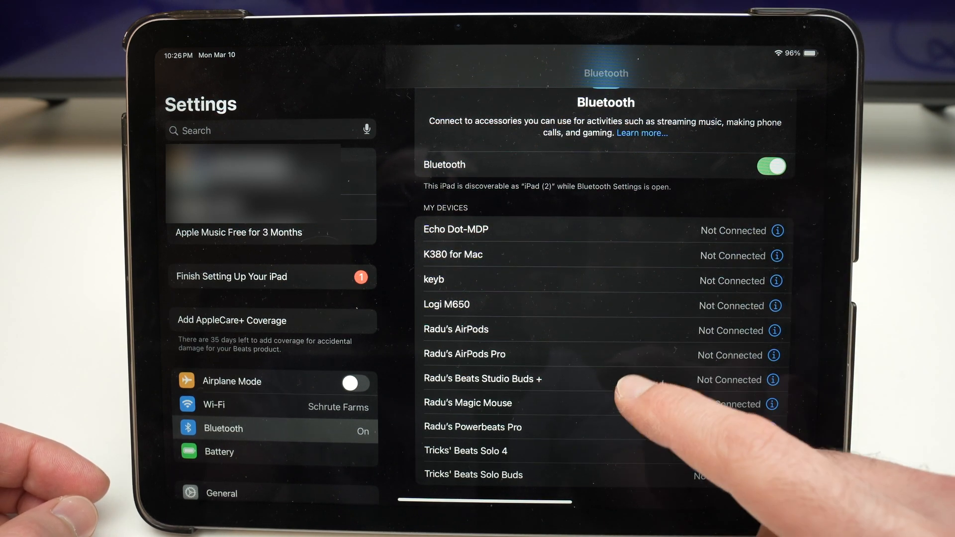
# - Scroll down through the iPad's paired Bluetooth devices list
pyautogui.scroll(-3)
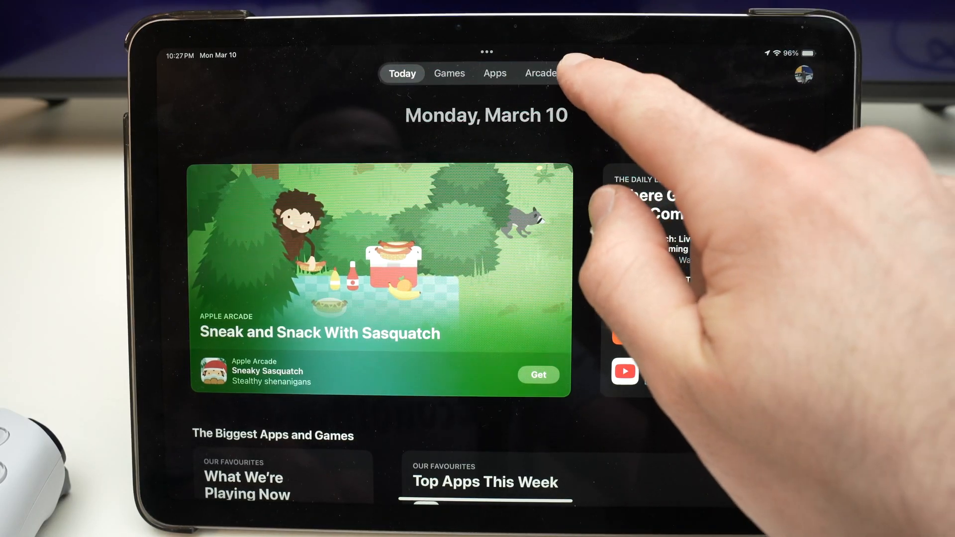
# - Find PS Remote Play in App Store search, download it and launch it
pyautogui.click(579, 74)
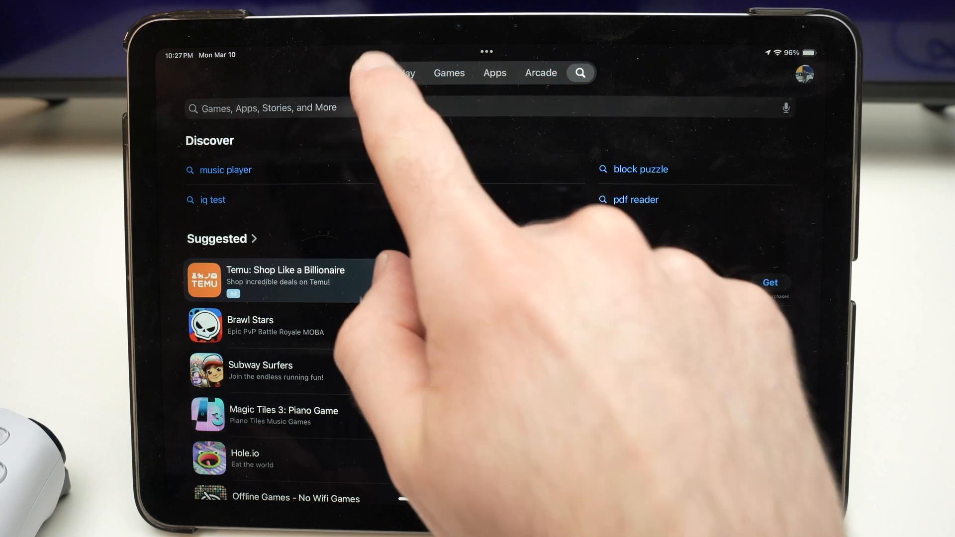
pyautogui.write('remote play')
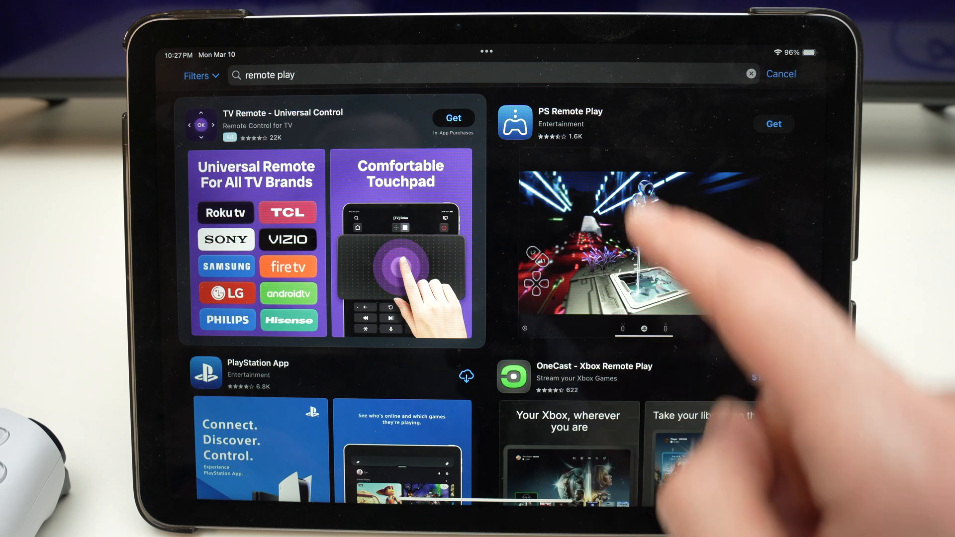
pyautogui.click(569, 111)
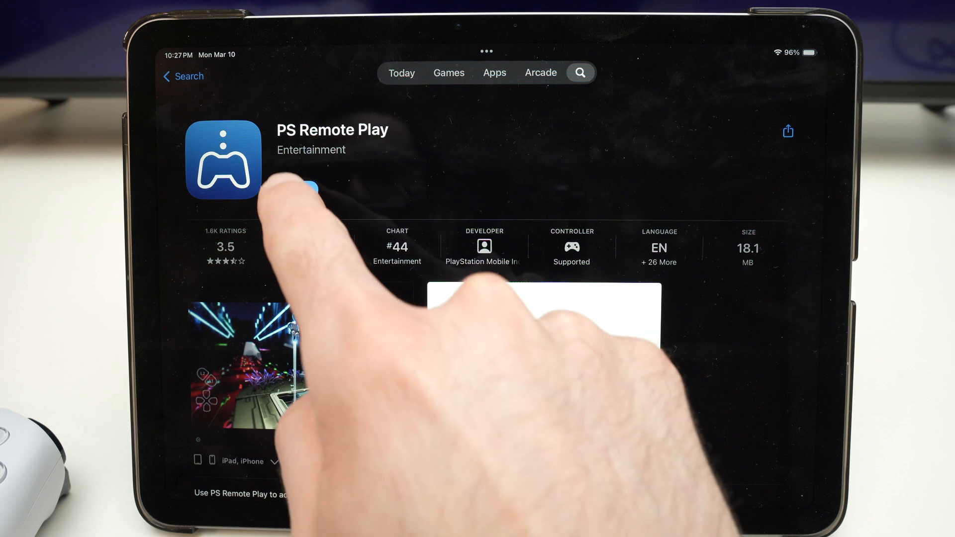
pyautogui.click(296, 190)
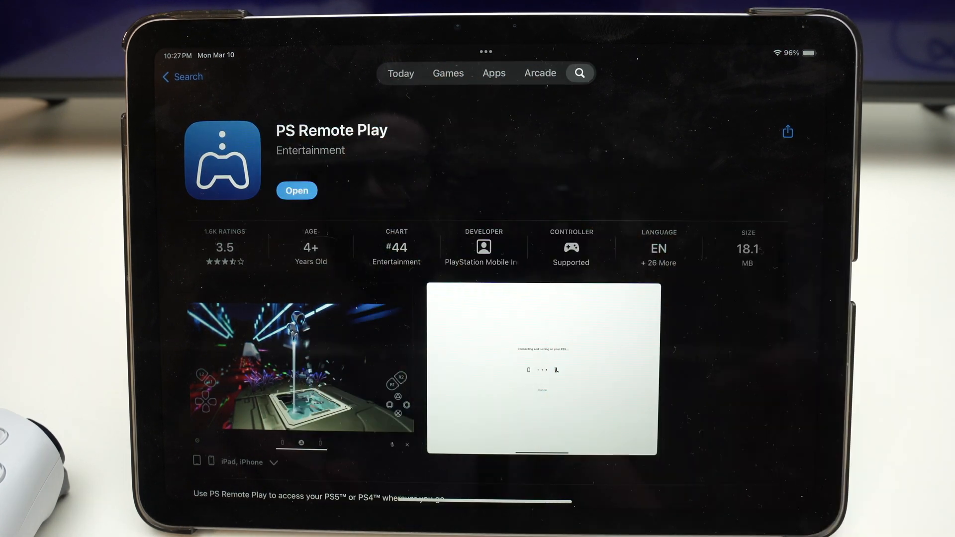
pyautogui.click(296, 190)
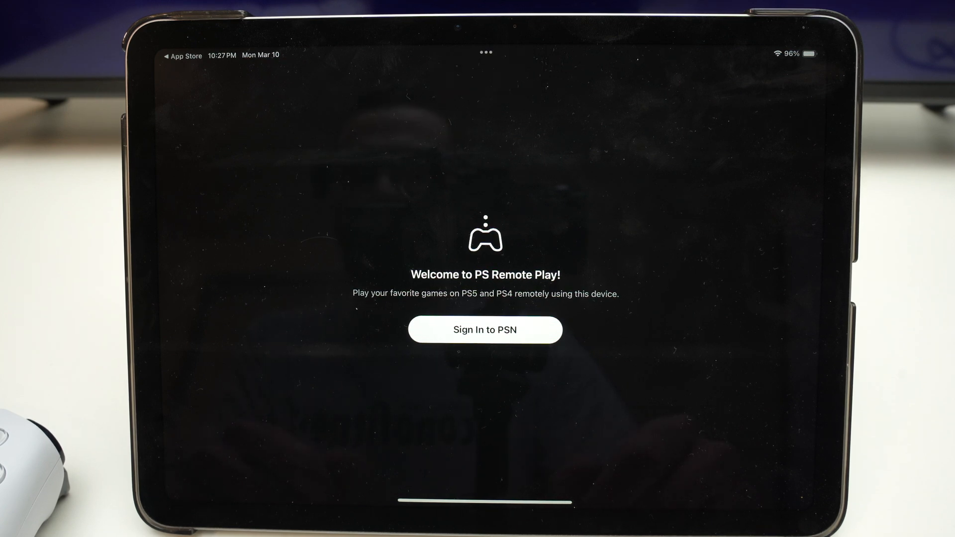
# - Sign in to PSN with the Sign-In ID and accept the data-use terms
pyautogui.click(484, 330)
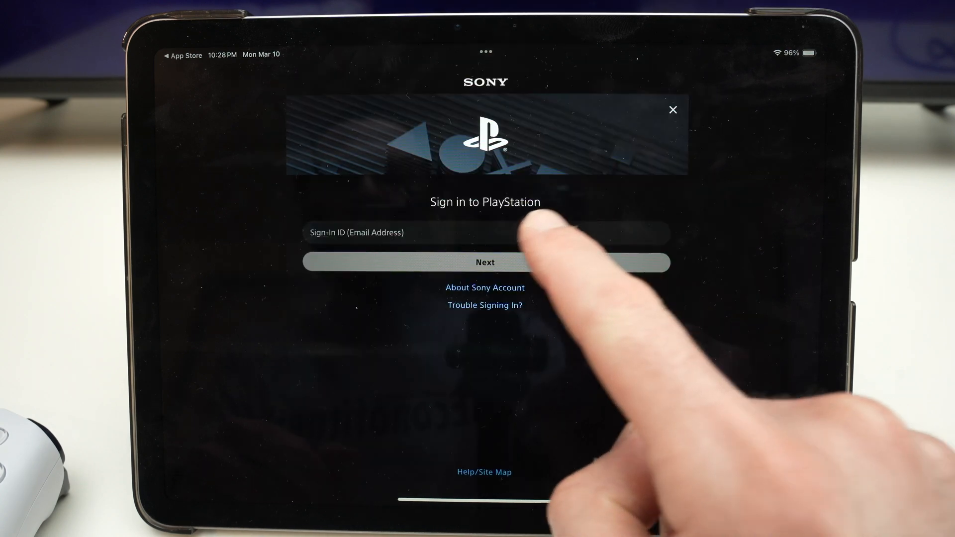
pyautogui.click(485, 233)
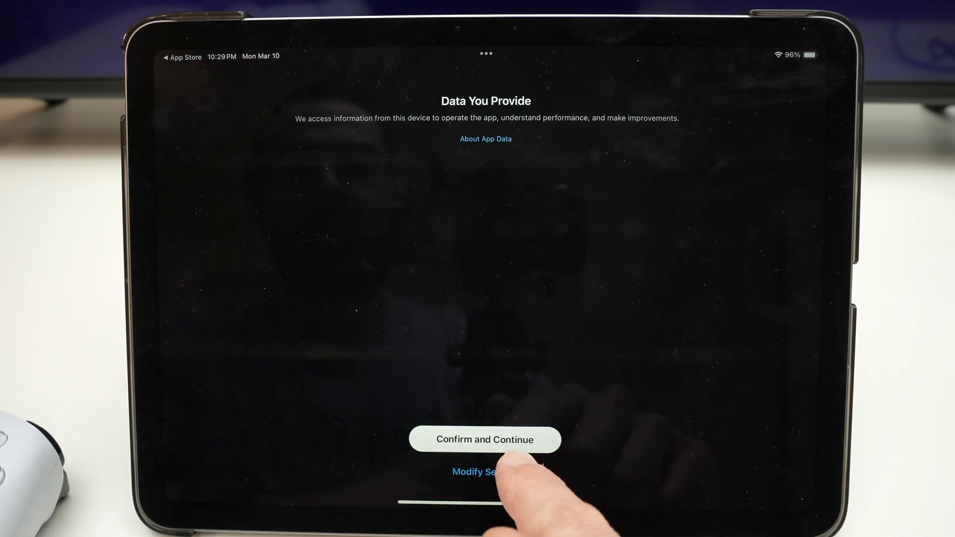
pyautogui.click(484, 439)
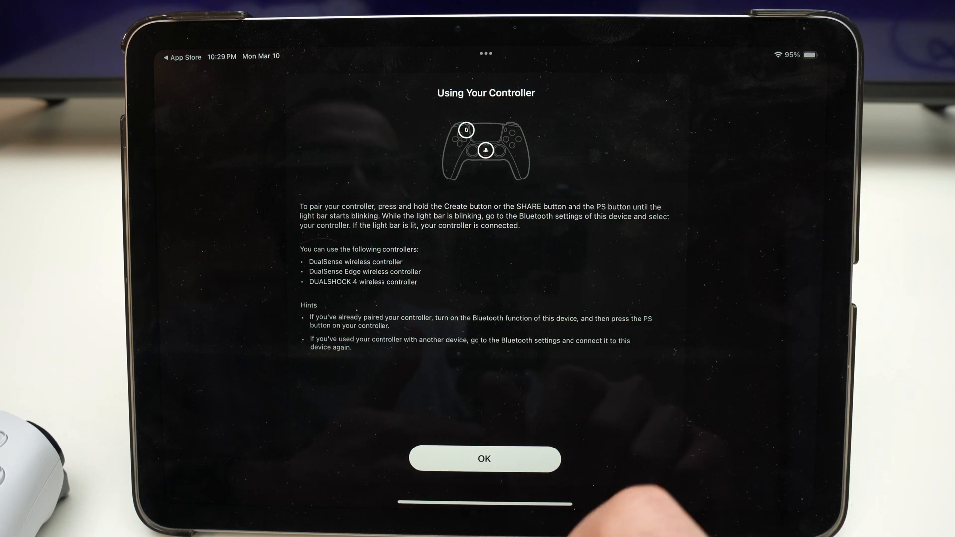
# - Dismiss the controller guide, allow local network access, and connect to the PS5
pyautogui.click(484, 459)
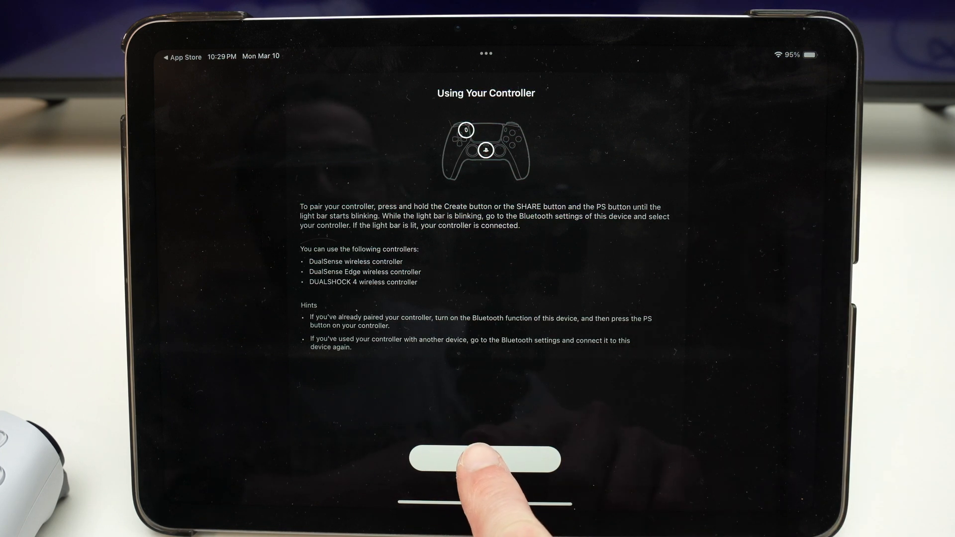
pyautogui.click(485, 460)
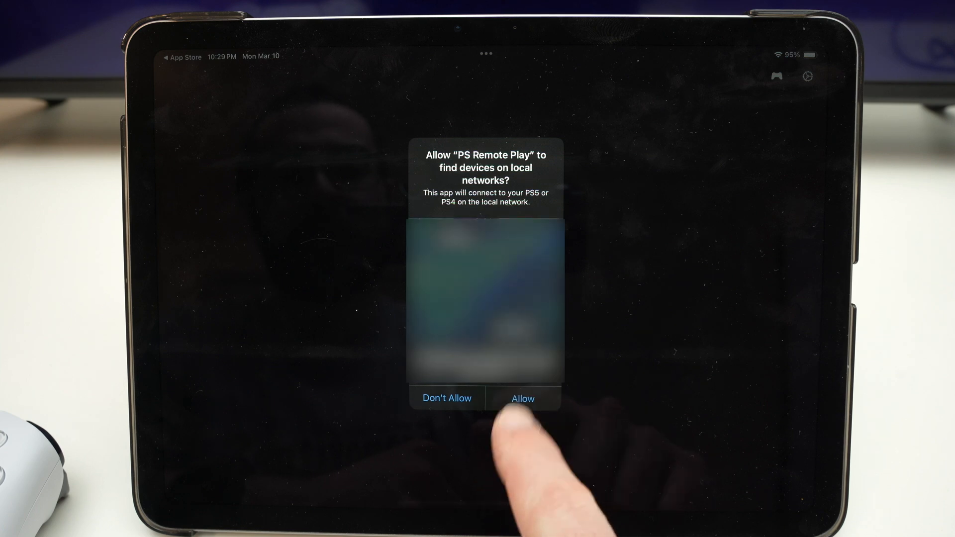
pyautogui.click(522, 399)
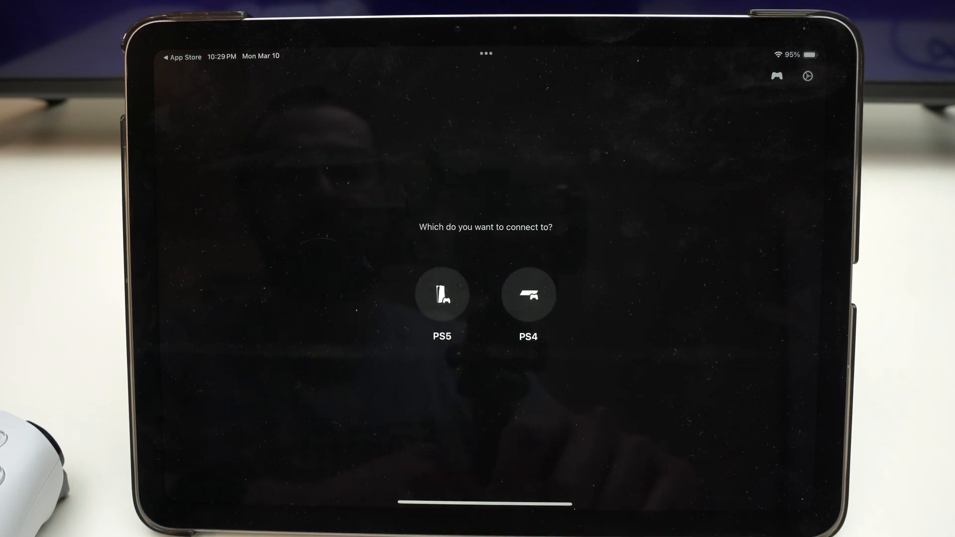
pyautogui.click(442, 294)
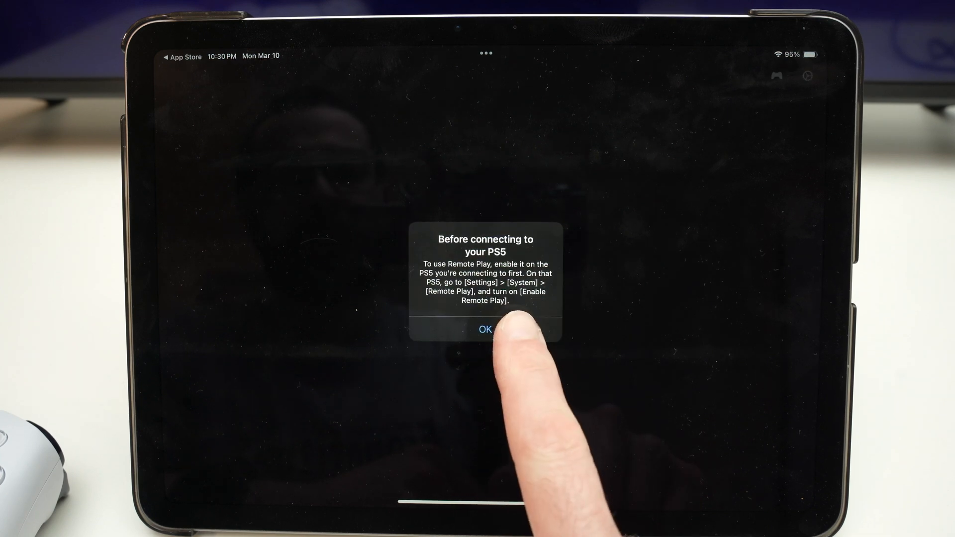
pyautogui.click(485, 329)
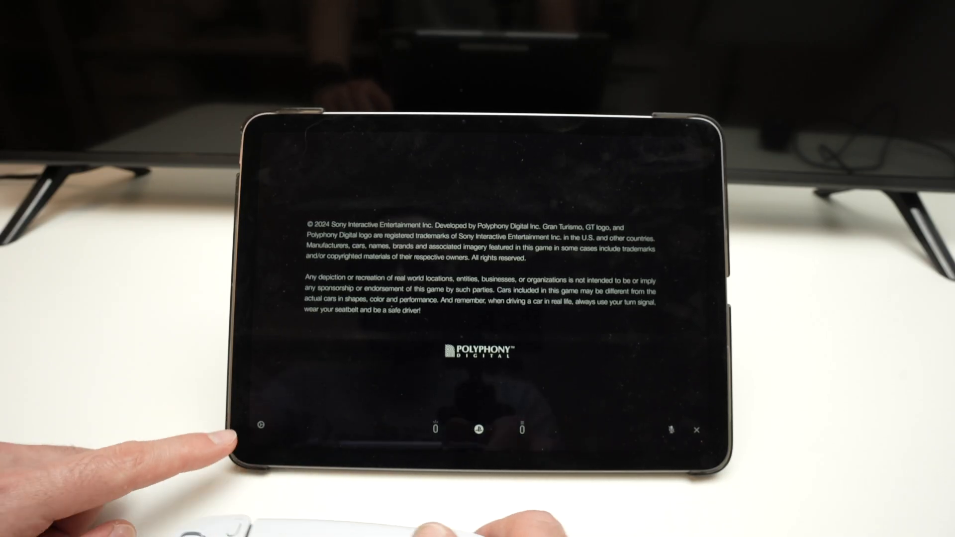
# - Switch Always Show Controller on, then off, in the streaming session settings
pyautogui.click(263, 429)
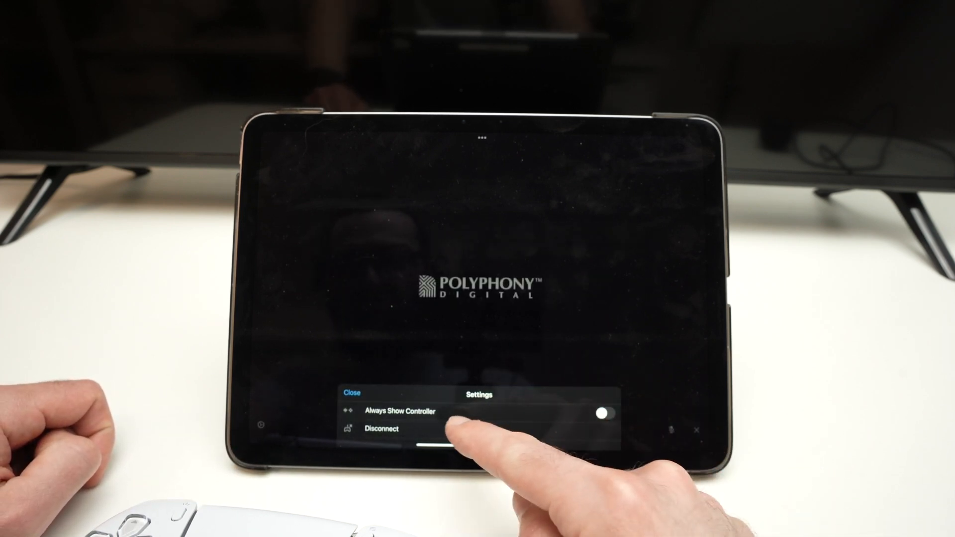
pyautogui.click(610, 412)
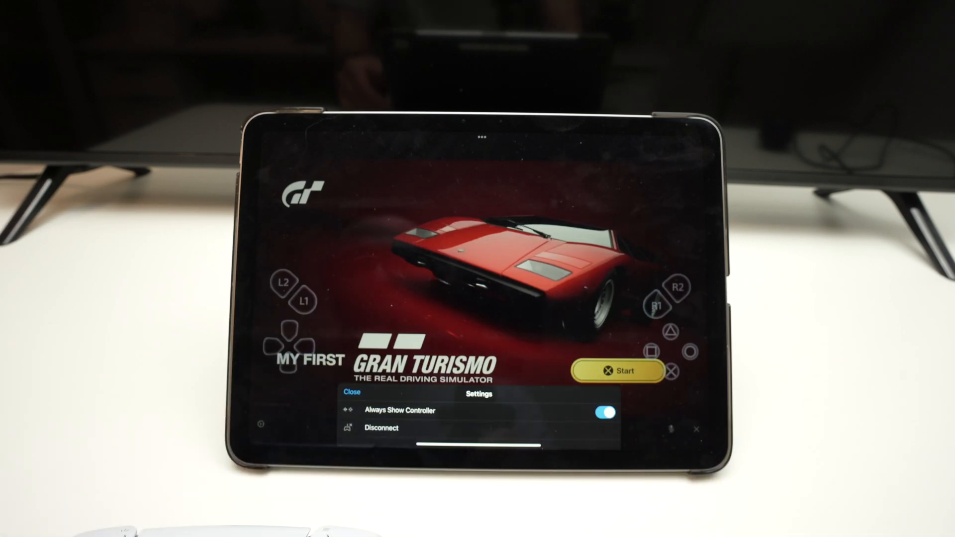
pyautogui.click(605, 412)
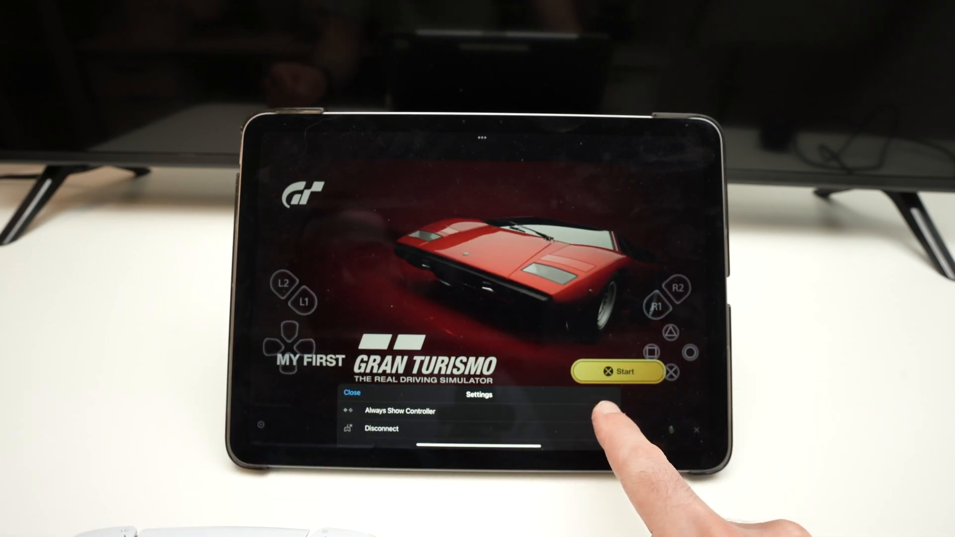
pyautogui.click(605, 412)
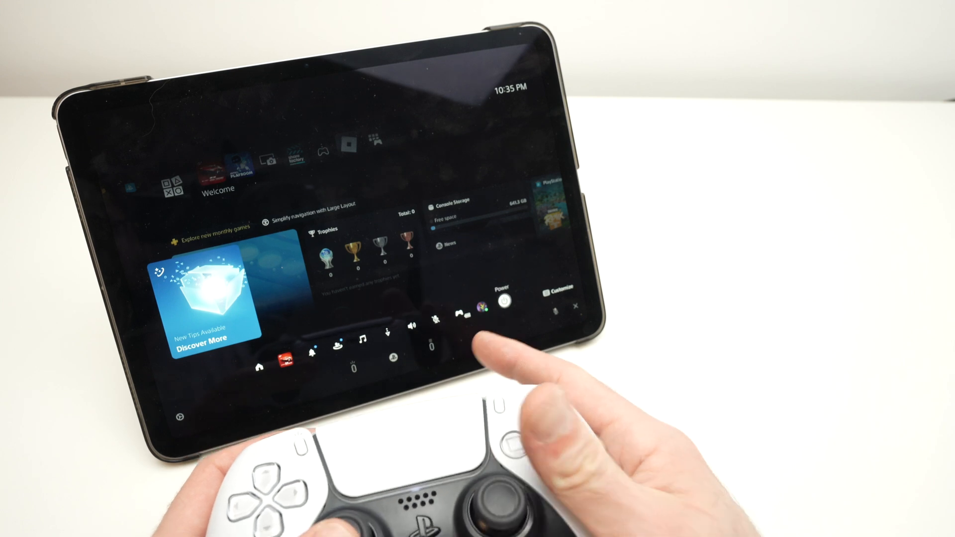
# - Select Power and Enter Rest Mode on the streamed PS5
pyautogui.click(503, 302)
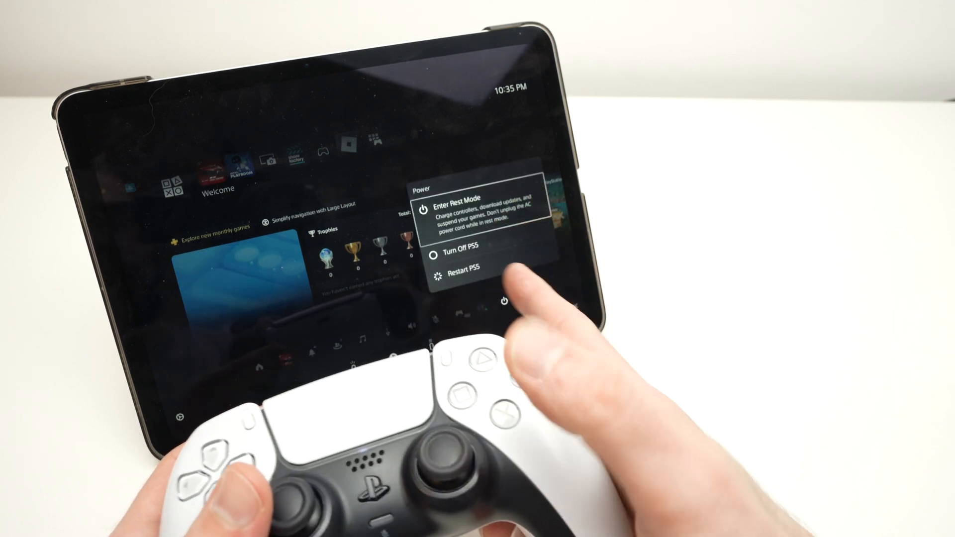
pyautogui.click(462, 197)
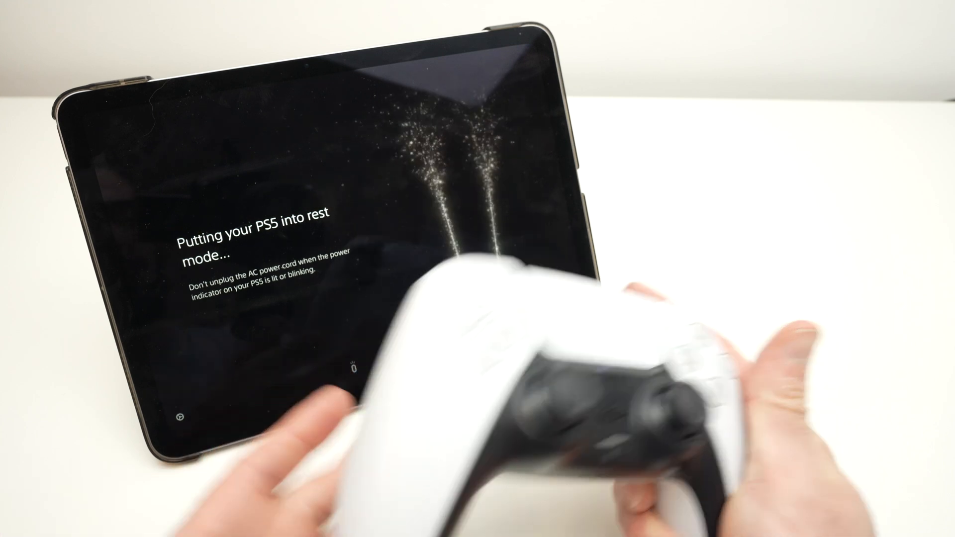